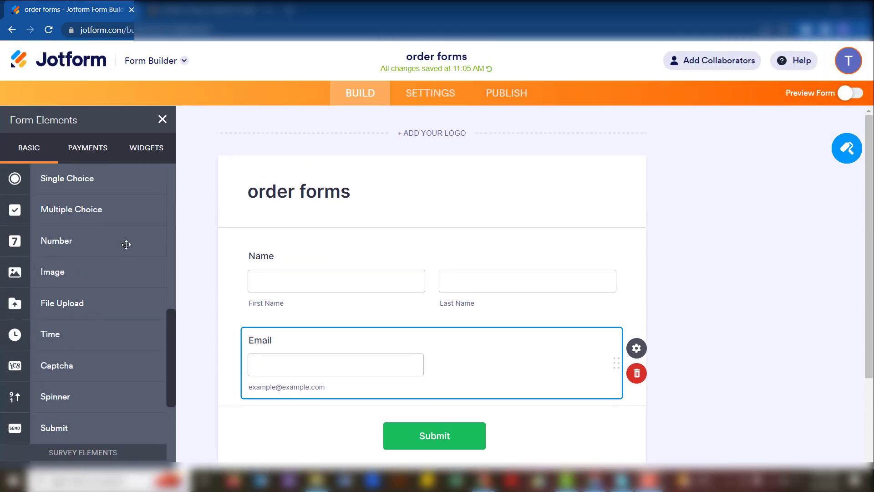
mouse_move(57, 240)
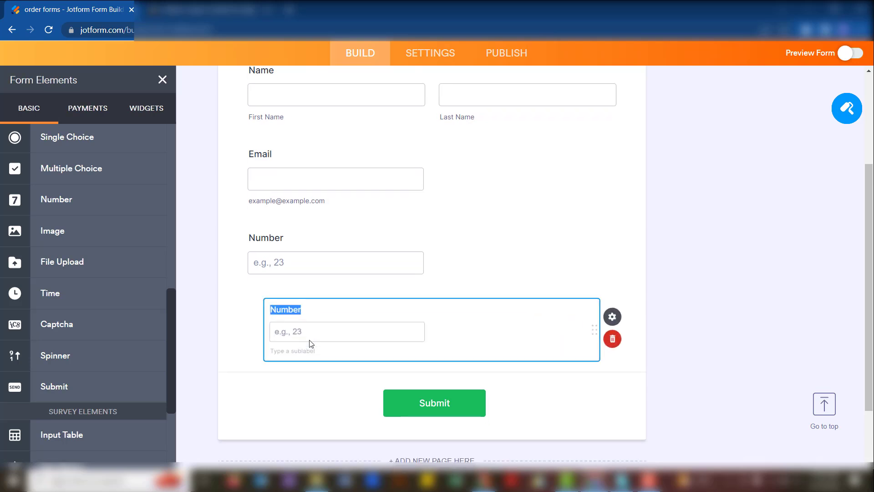
- Add two Number fields under Email and label them item 1 and item 2
scroll("down", 3)
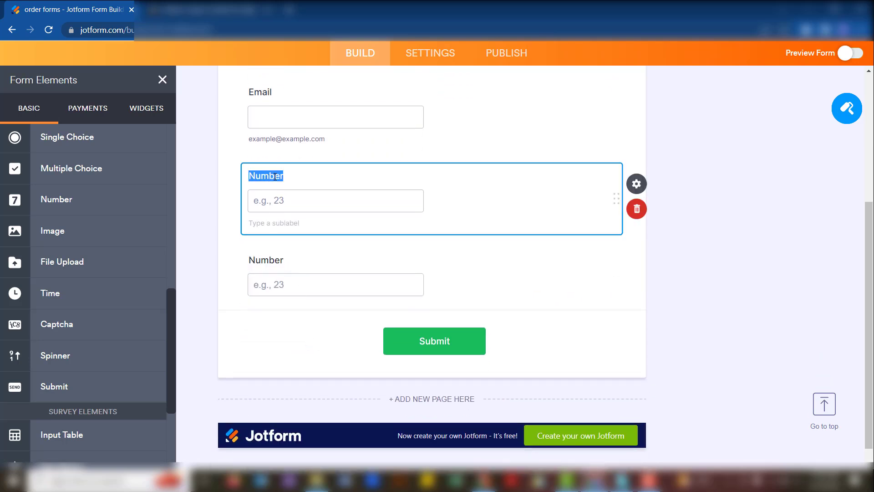
type("item 2")
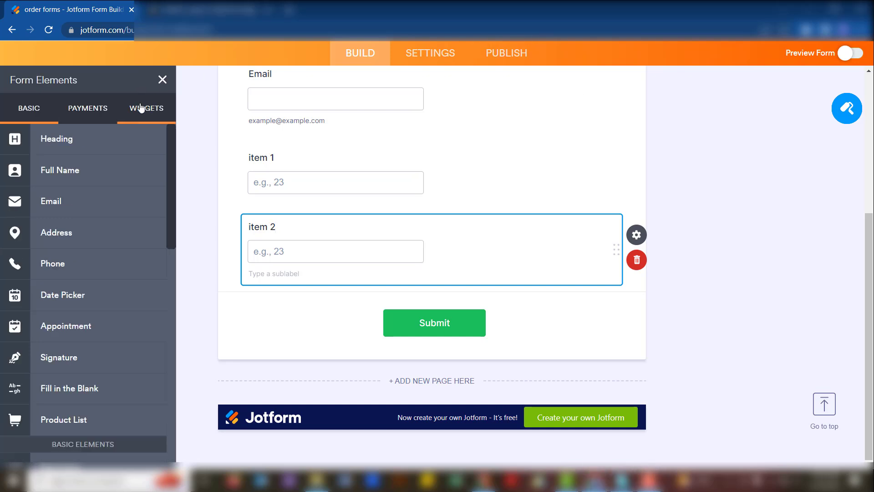
- Add a Form Calculation widget labelled Total beneath item 2 from the Widgets list
left_click(146, 107)
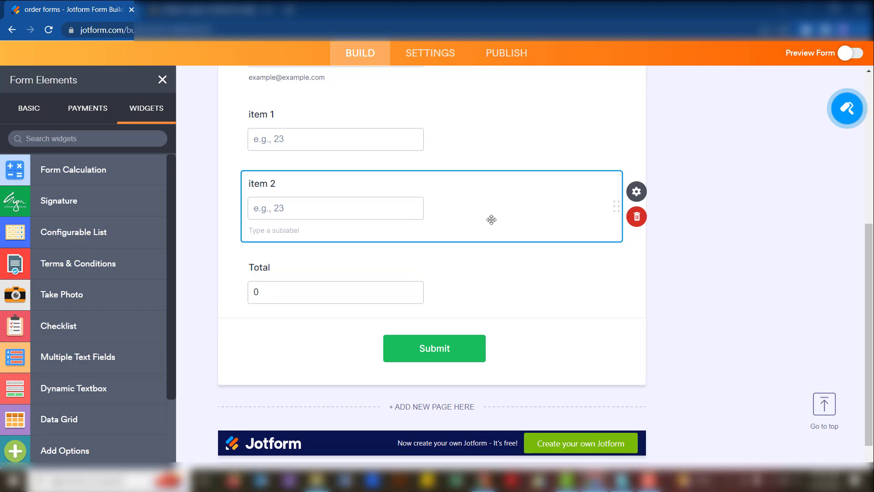
scroll("up", 3)
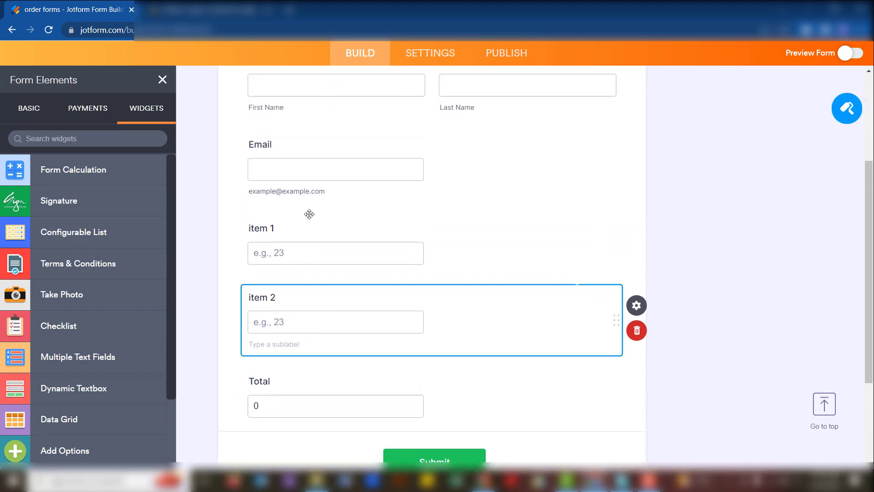
scroll("down", 3)
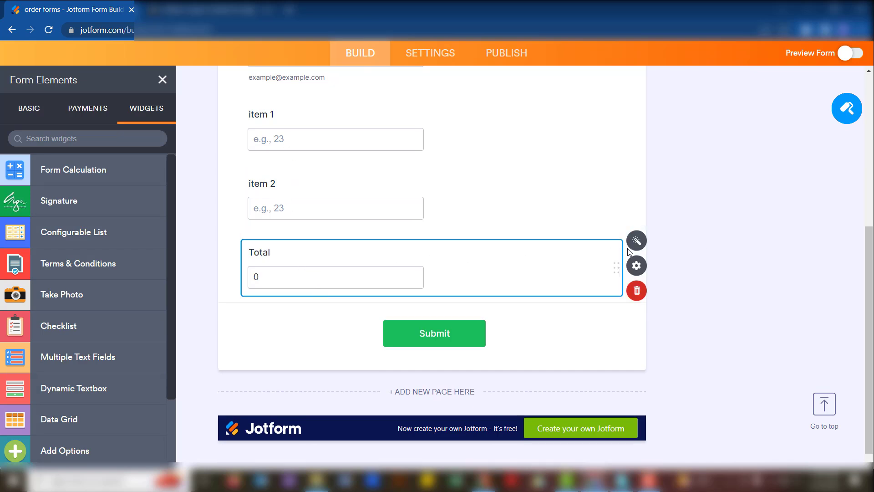
- Build the Total formula as item 1 + item 2 in the Form Calculation settings
left_click(637, 240)
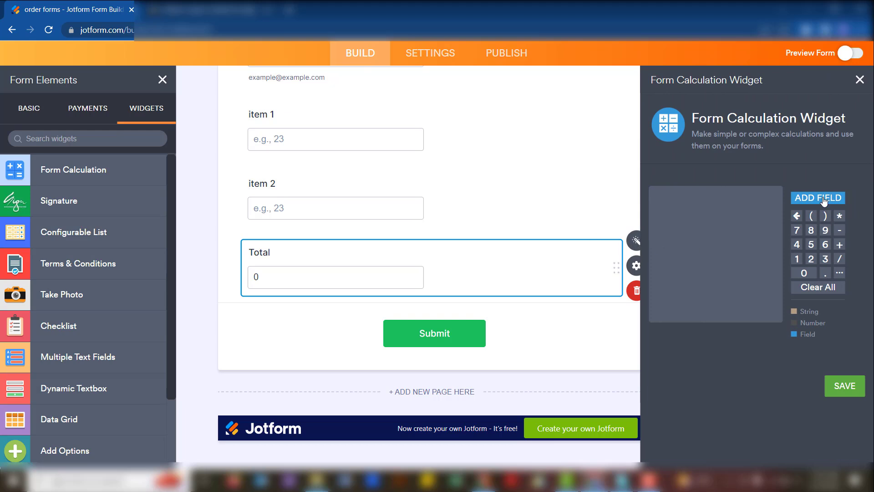
mouse_move(318, 346)
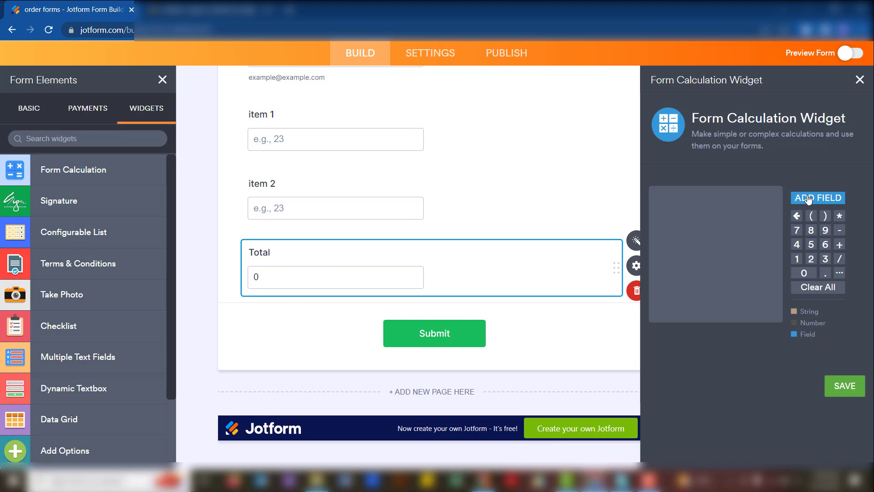
left_click(818, 198)
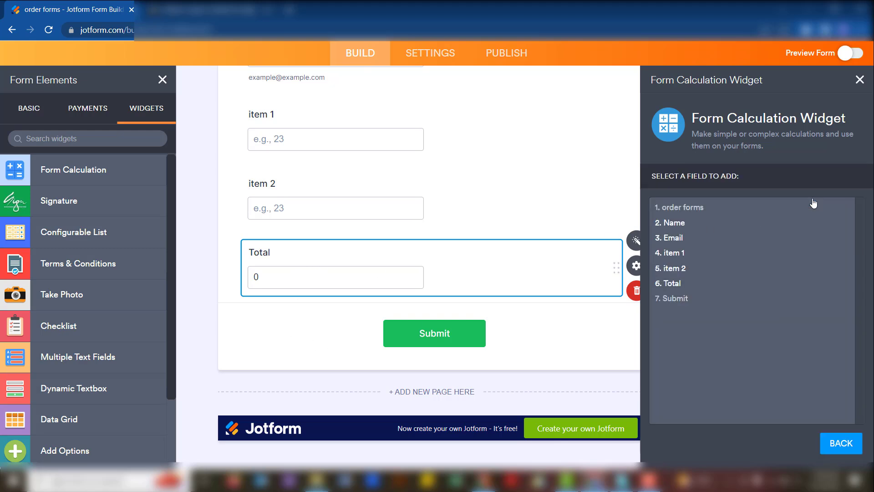
left_click(674, 254)
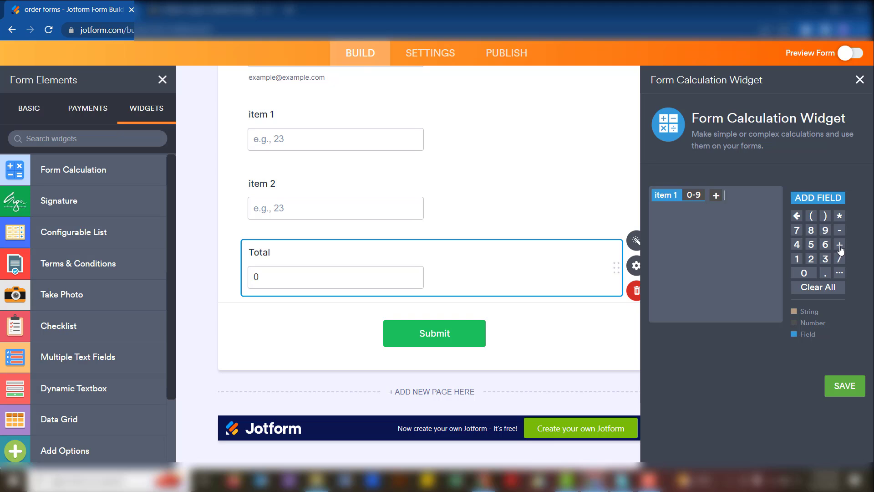
mouse_move(812, 201)
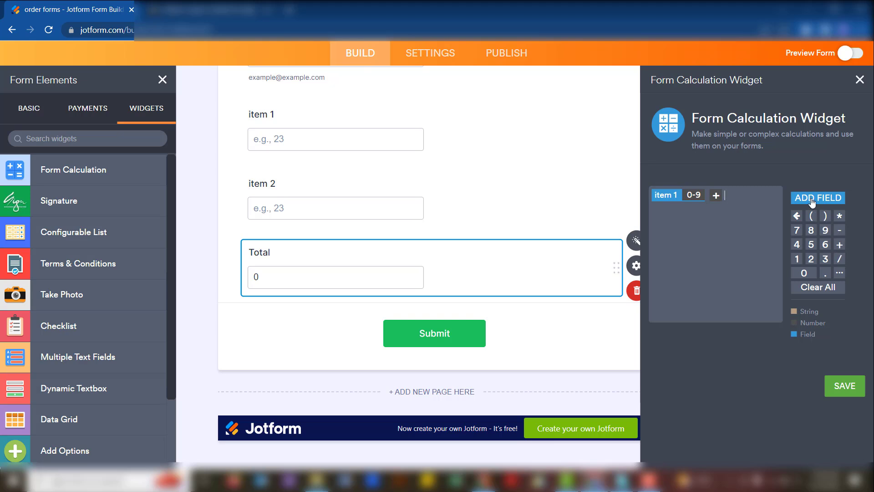
left_click(818, 198)
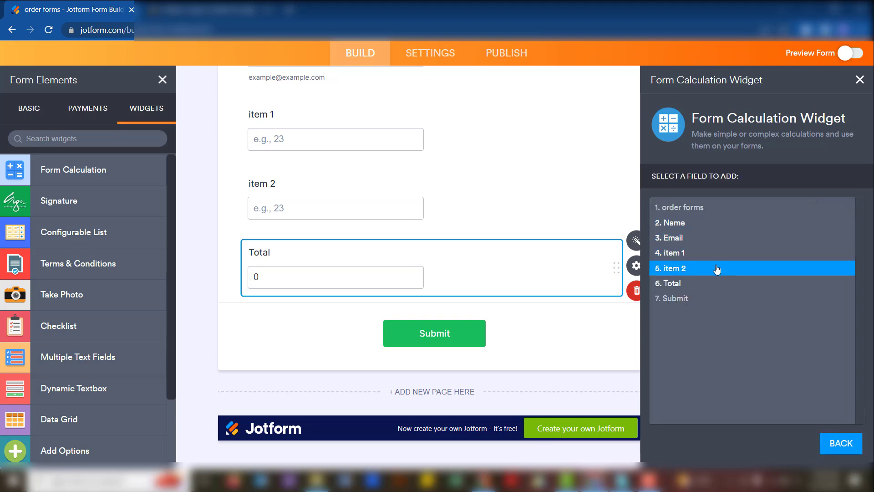
left_click(717, 268)
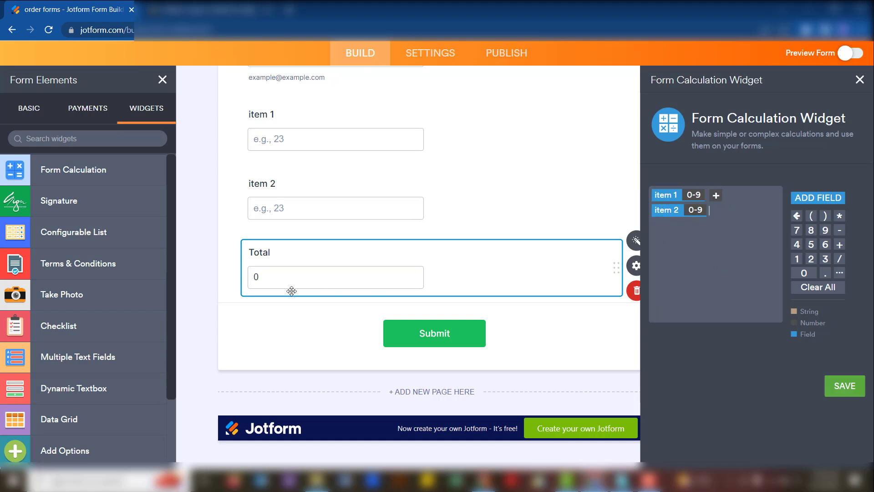
mouse_move(825, 389)
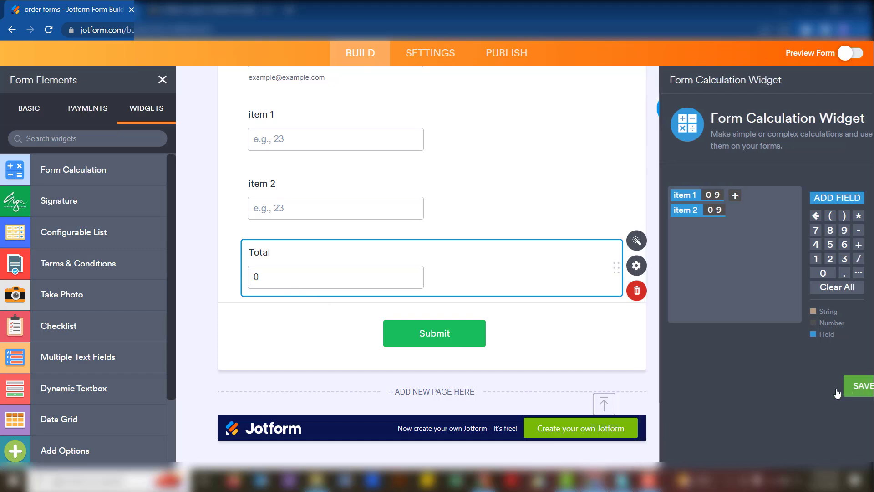
- Save the item 1 + item 2 formula for the Total field
left_click(861, 386)
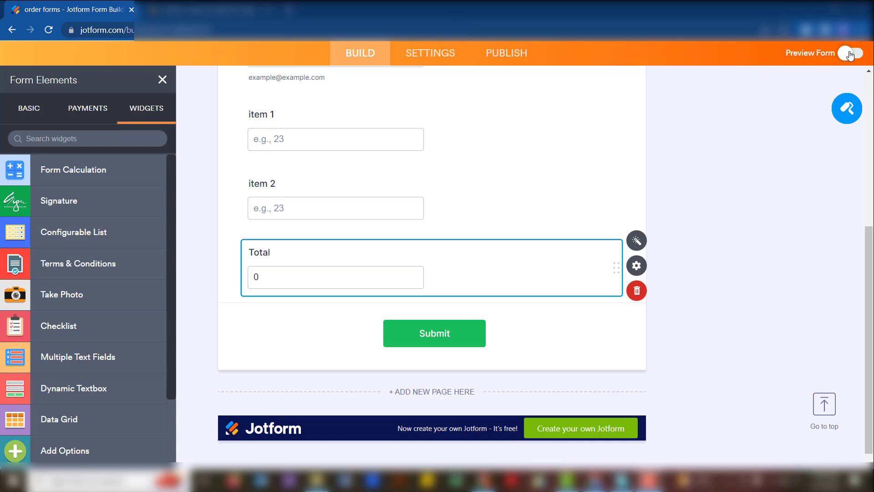
- Preview the form with item 1 = 10 and item 2 = 3 so Total shows 13
left_click(850, 53)
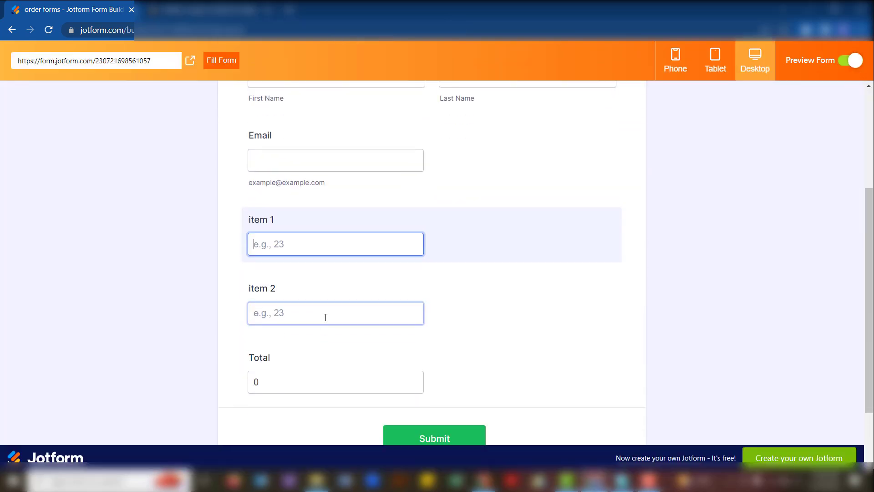
type("10")
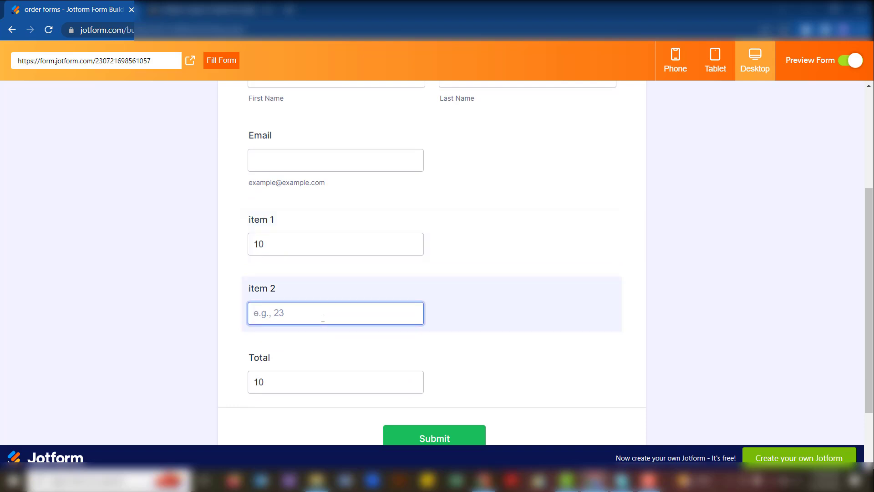
type("2")
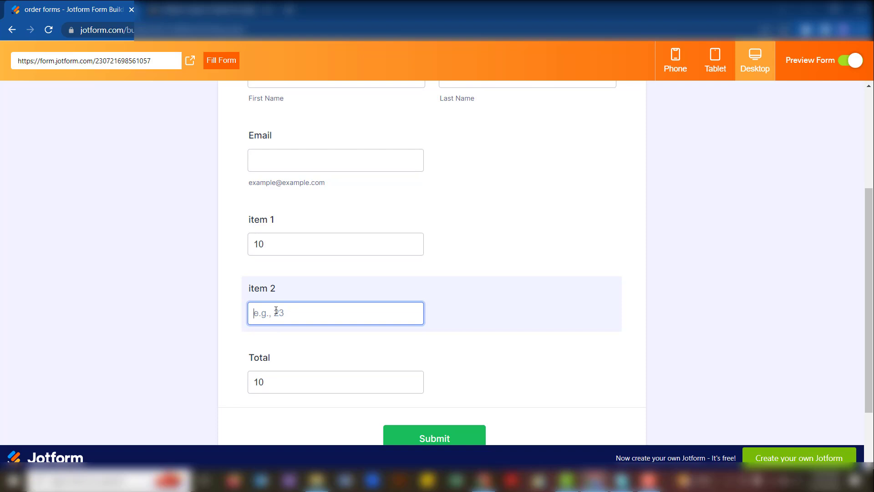
type("3")
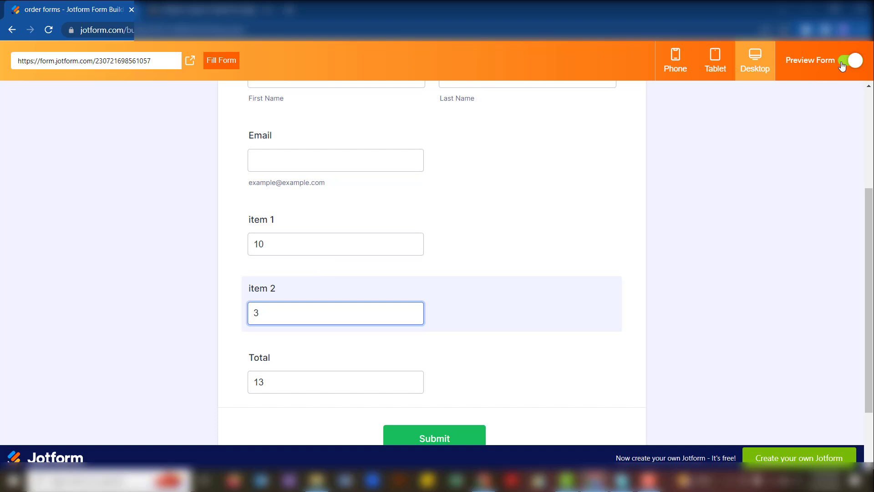
- Return to the builder, reopen the Total calculation showing item 1 + item 2, and close it
left_click(850, 60)
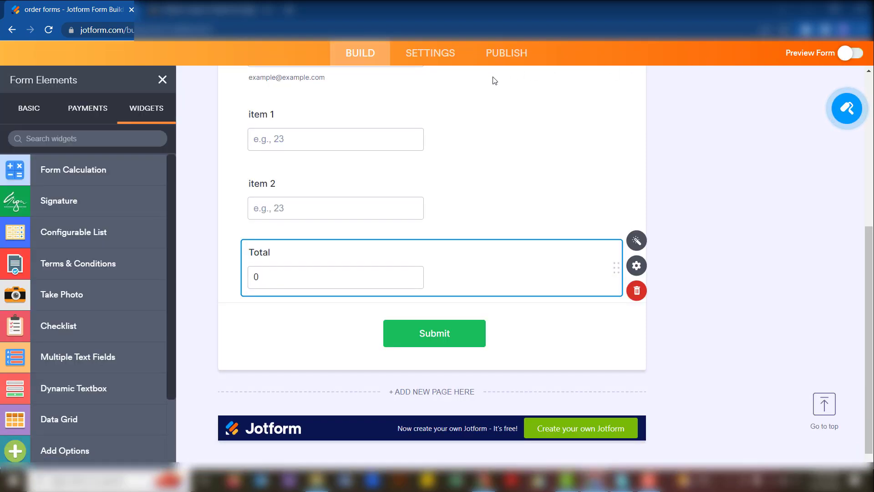
scroll("up", 3)
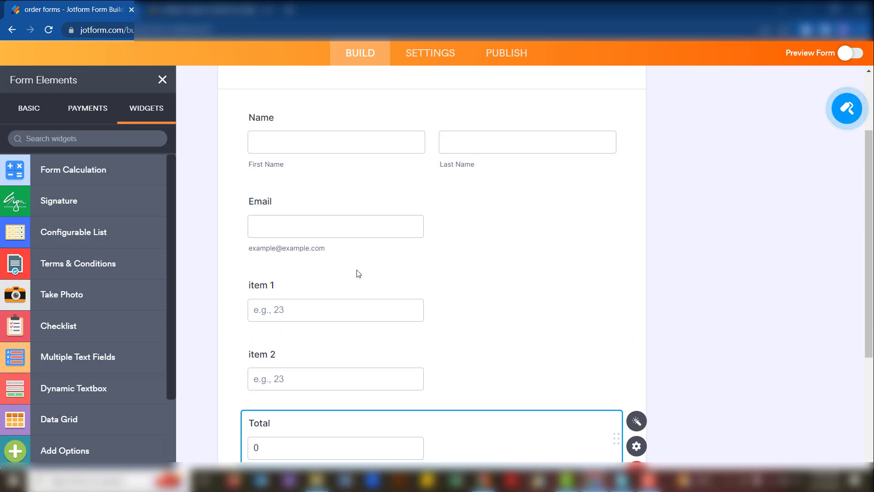
mouse_move(348, 354)
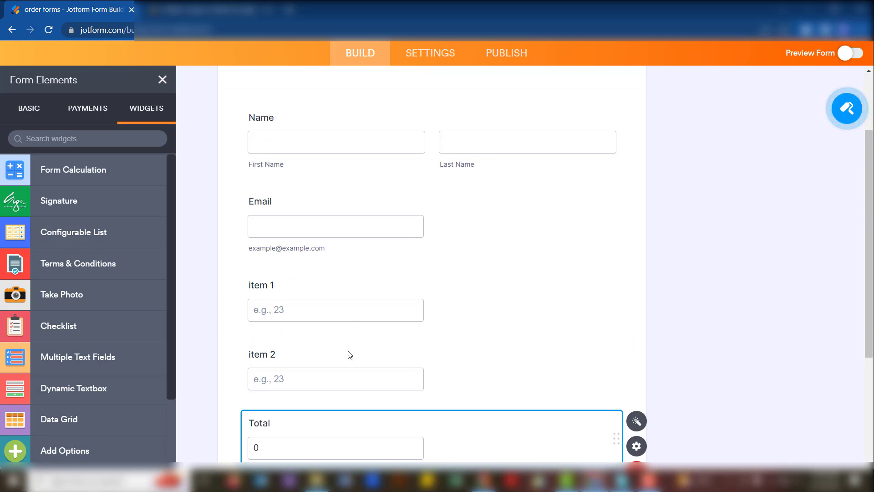
mouse_move(315, 405)
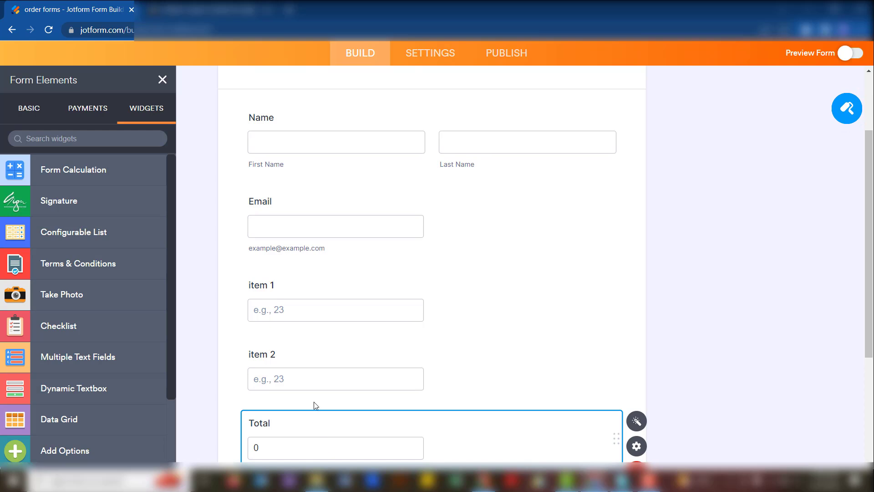
mouse_move(314, 388)
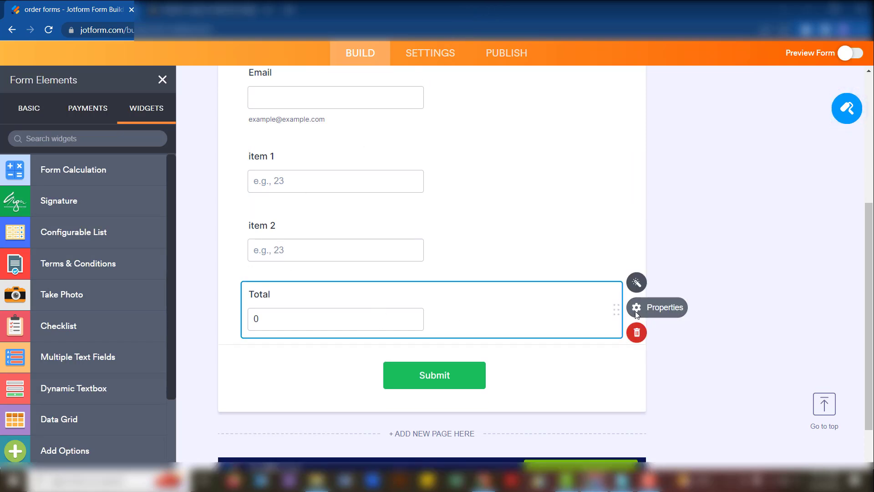
mouse_move(636, 283)
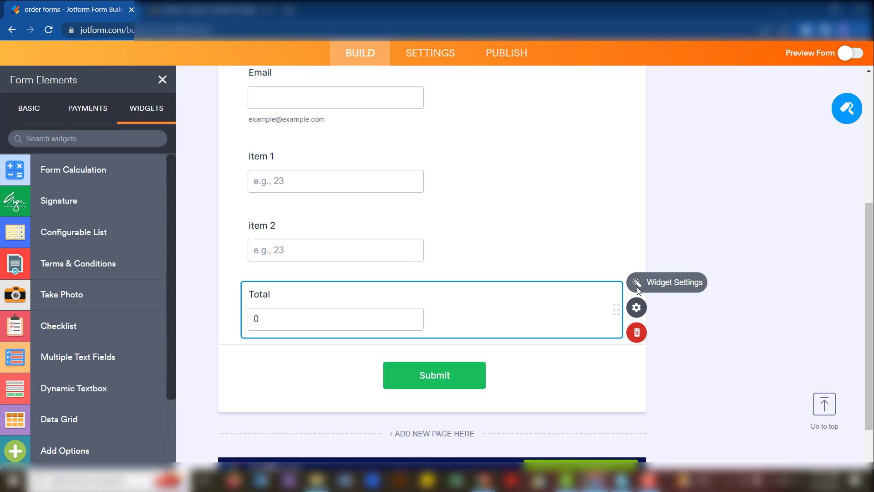
left_click(635, 282)
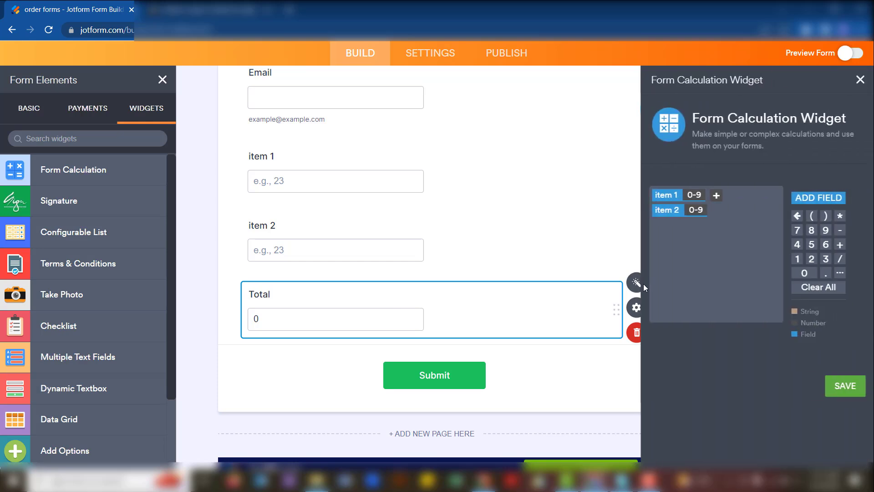
left_click(818, 286)
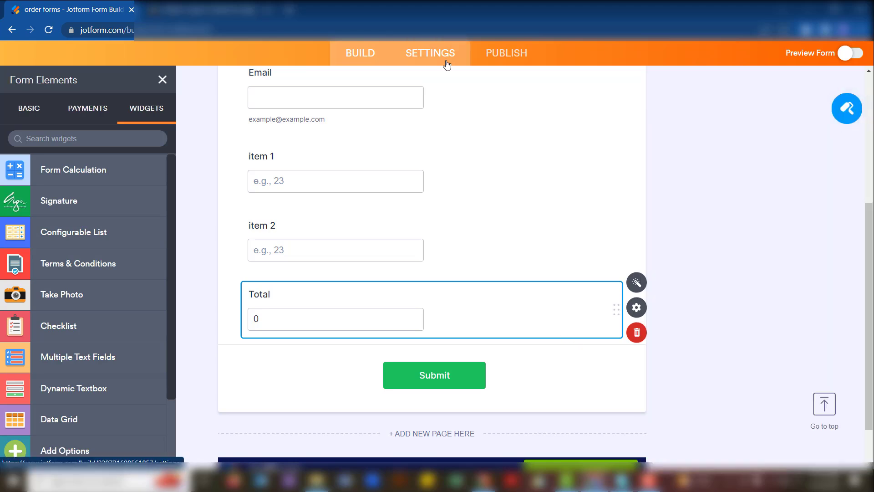
- Start an Update/Calculate Field condition with the rule item 1 Is Filled
left_click(429, 52)
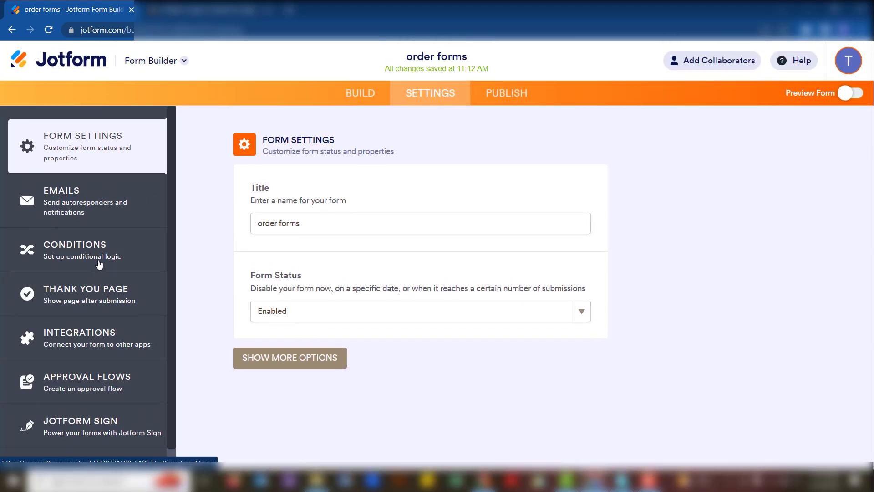
left_click(75, 249)
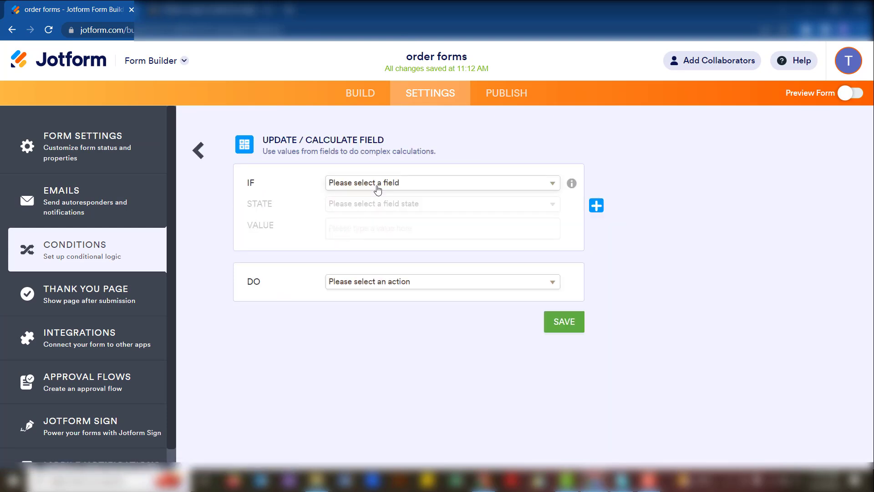
left_click(443, 182)
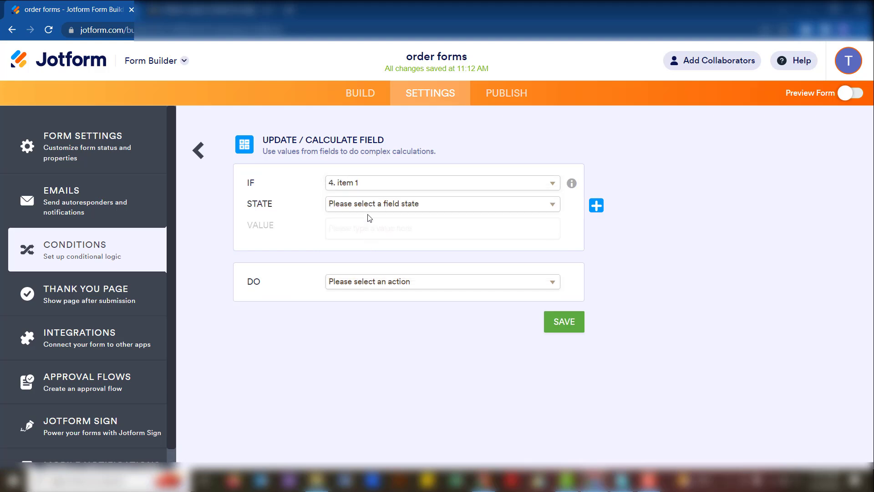
left_click(443, 204)
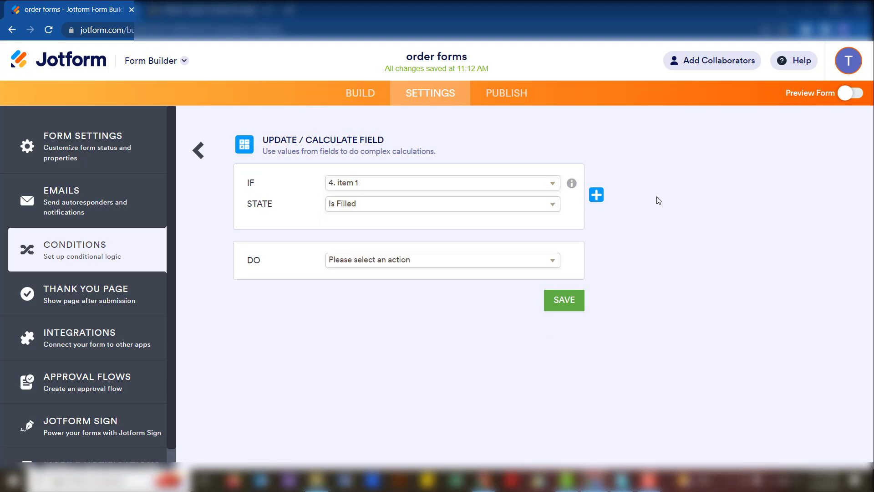
- Add a second rule item 2 Is Filled and require ALL rules to match
left_click(595, 194)
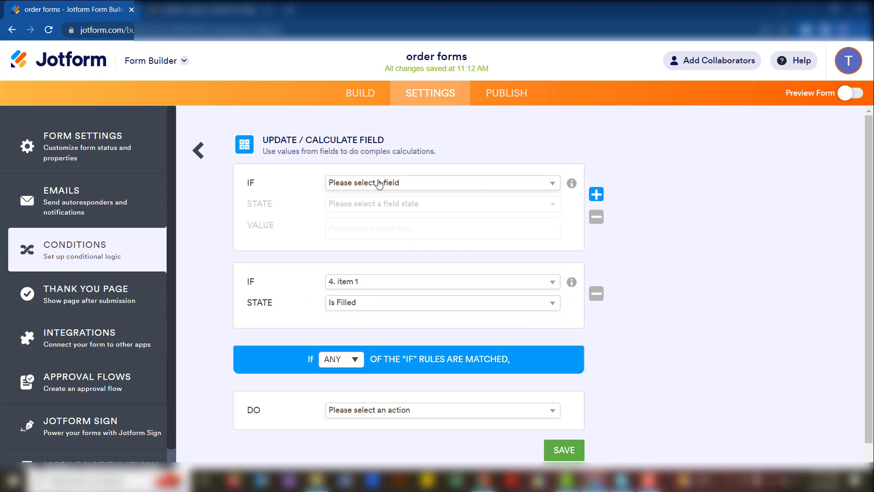
left_click(443, 182)
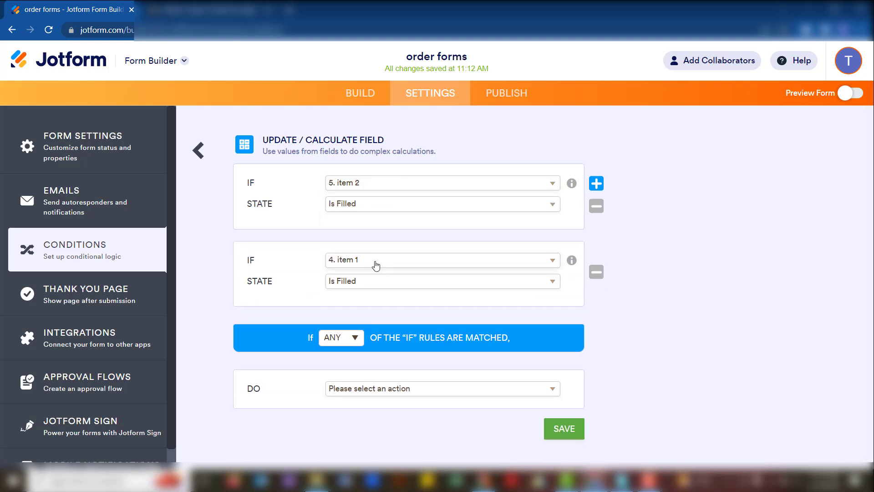
mouse_move(309, 207)
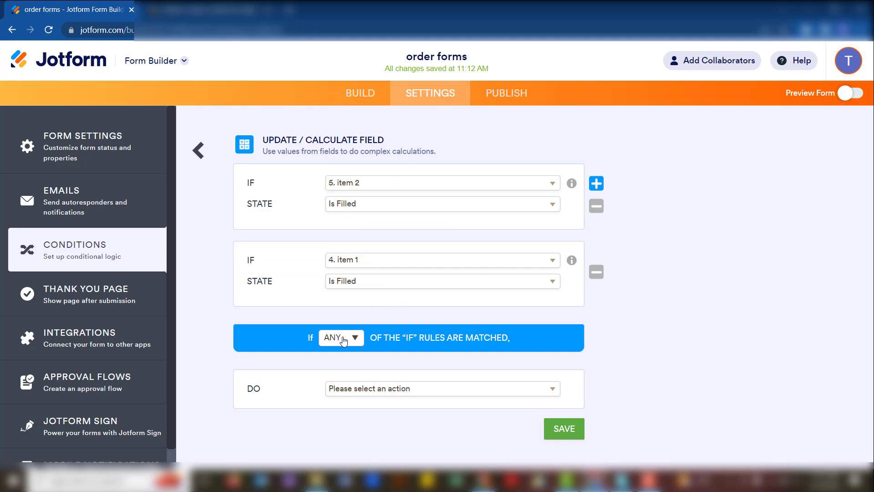
left_click(340, 337)
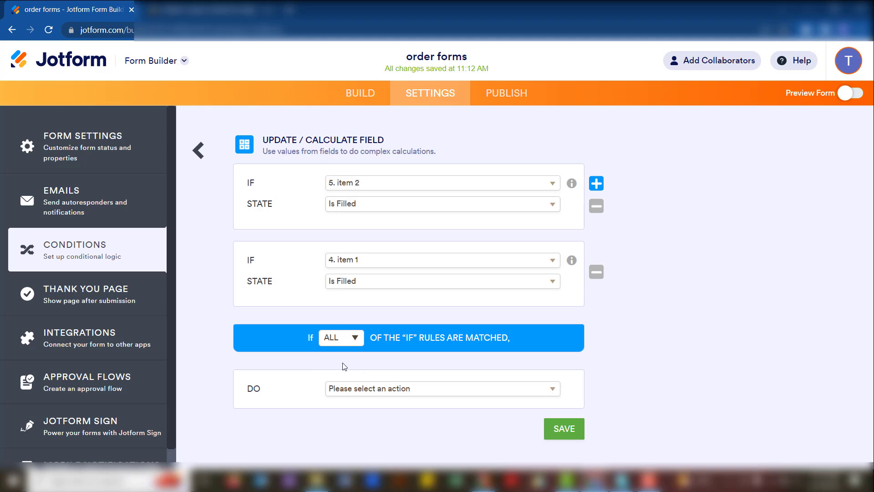
- Set the action to calculate item 1 + item 2 into the Total field
left_click(443, 388)
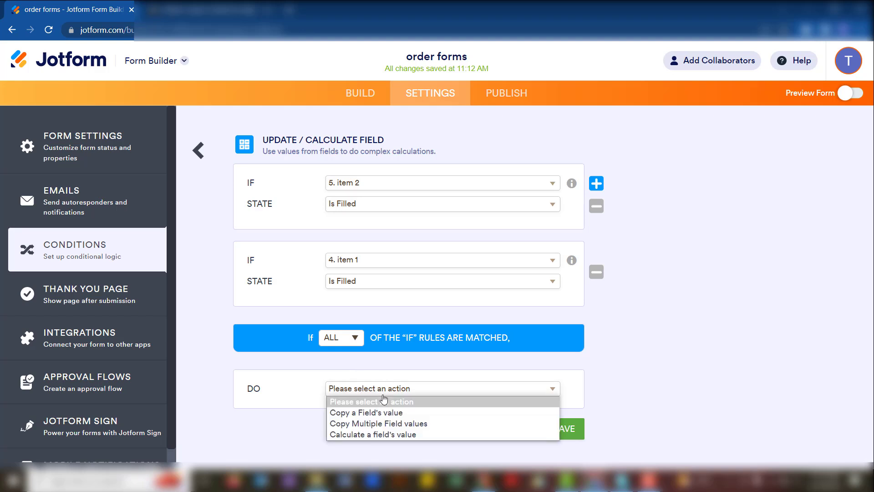
mouse_move(371, 434)
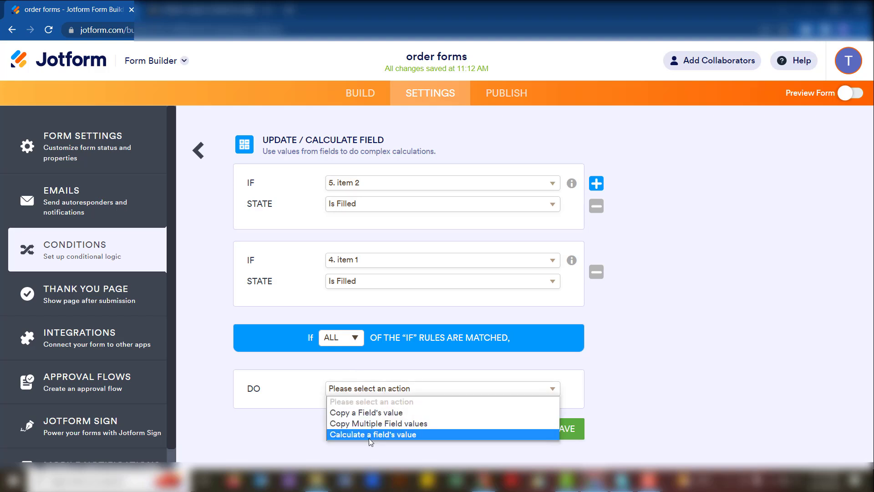
left_click(373, 434)
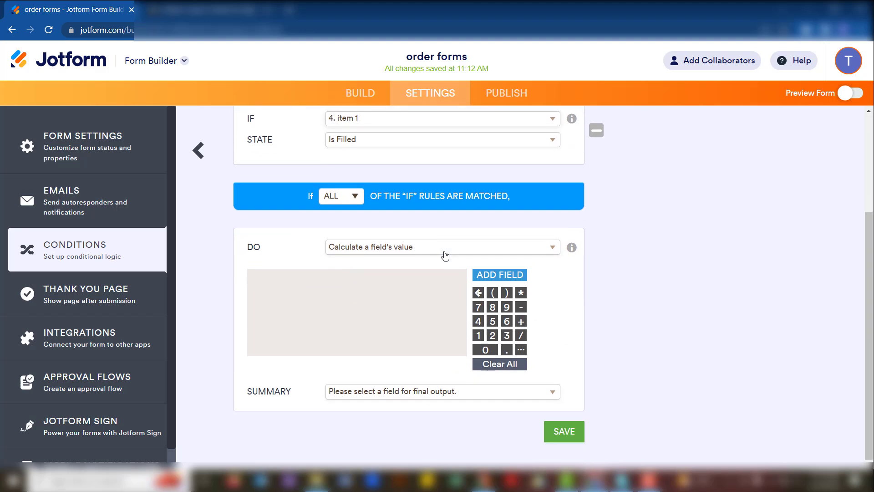
left_click(499, 275)
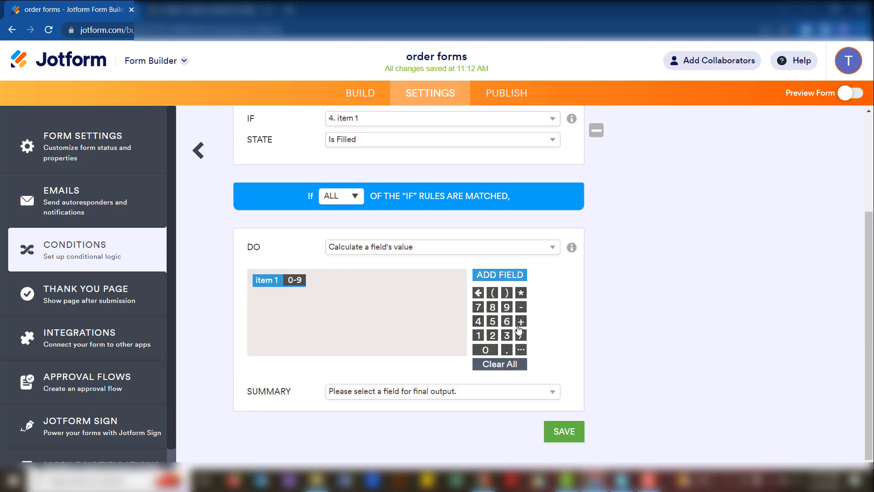
left_click(499, 275)
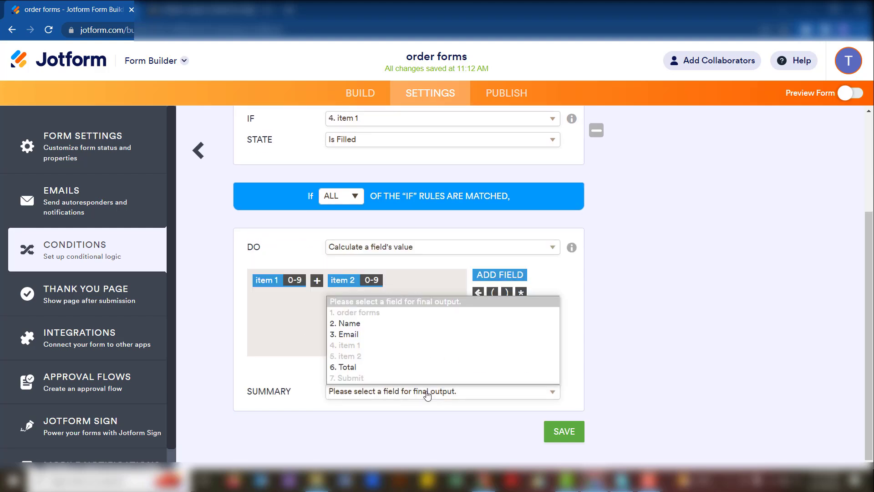
left_click(347, 367)
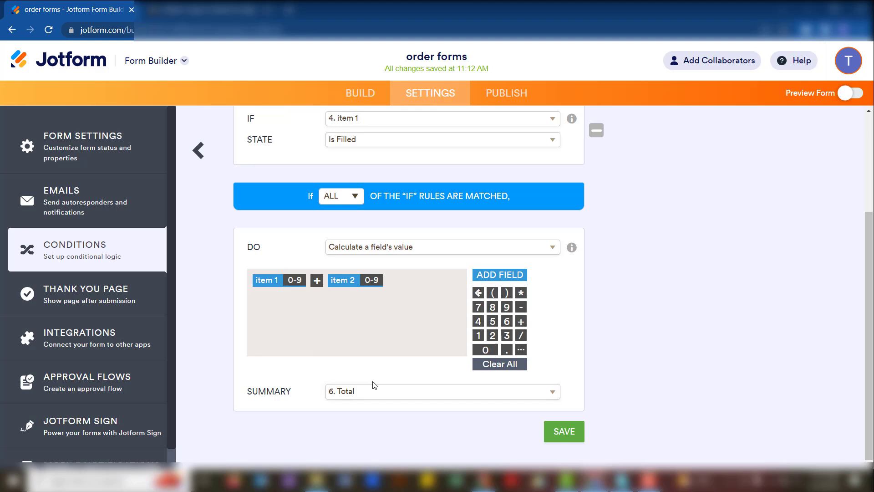
mouse_move(295, 310)
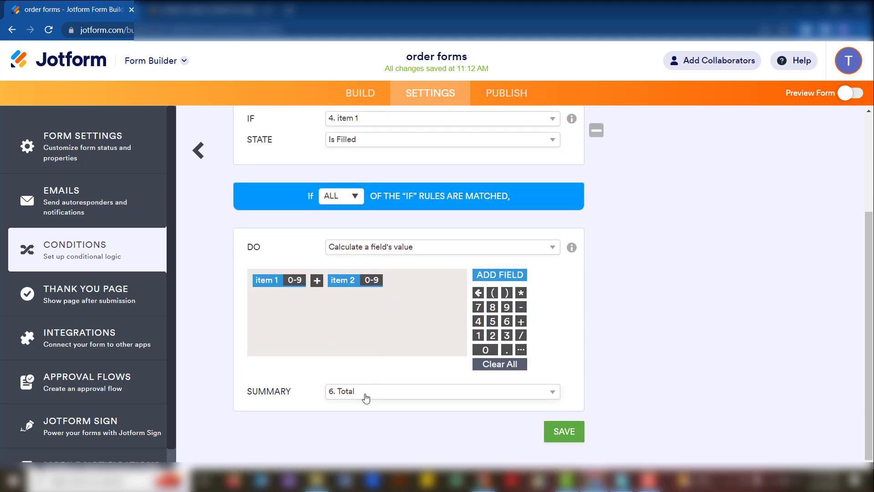
- Save the condition so it appears in the conditions list
left_click(565, 432)
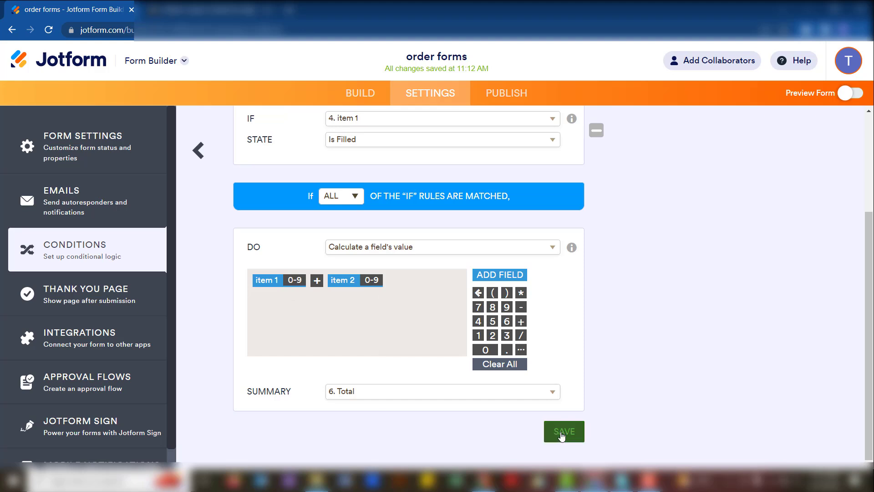
left_click(565, 432)
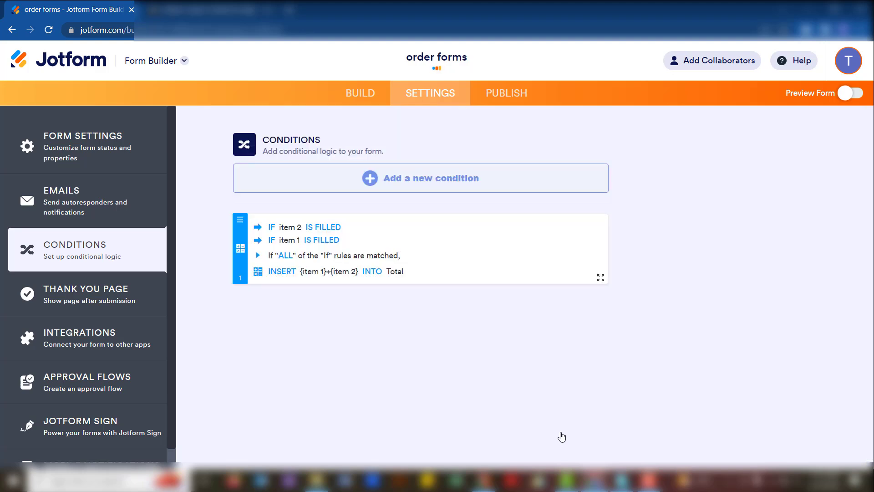
- Preview the form again, entering 10 in item 1 and values in the fields, with Total staying at 0
left_click(361, 89)
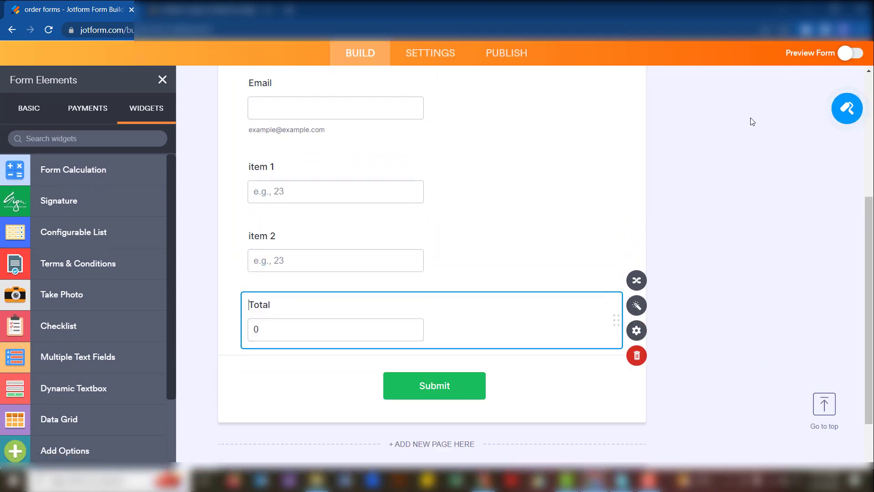
left_click(850, 53)
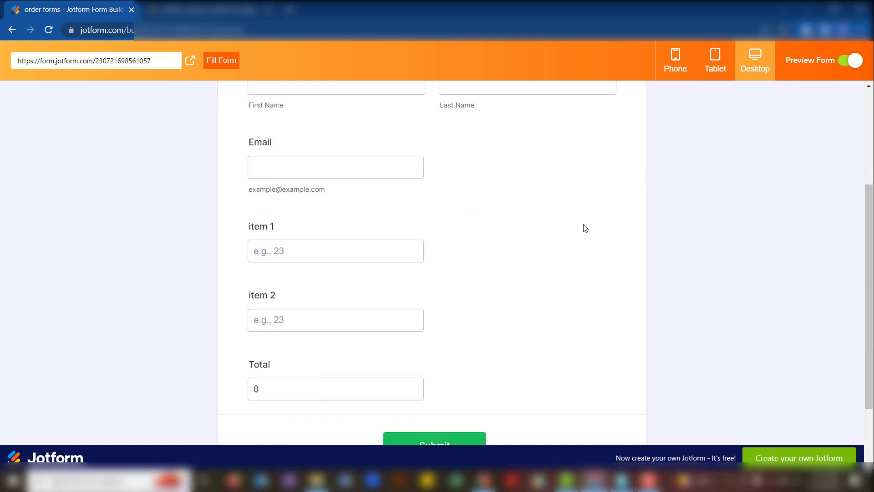
type("10")
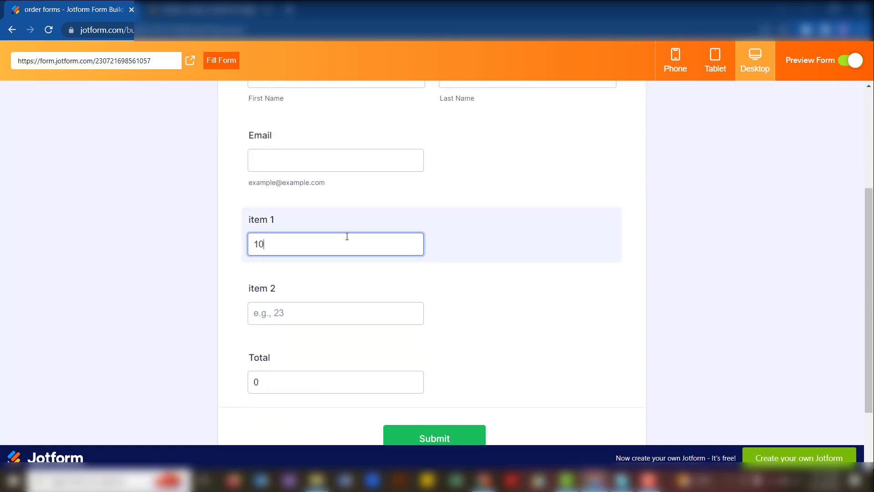
left_click(335, 381)
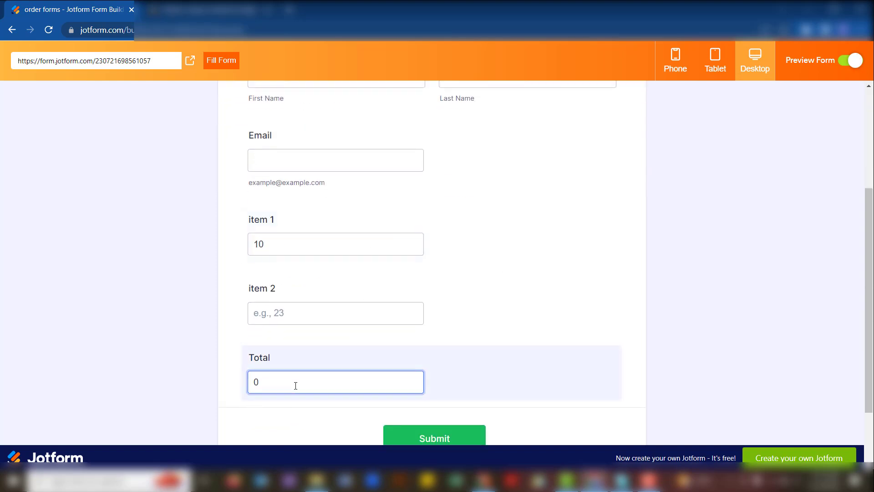
type("5")
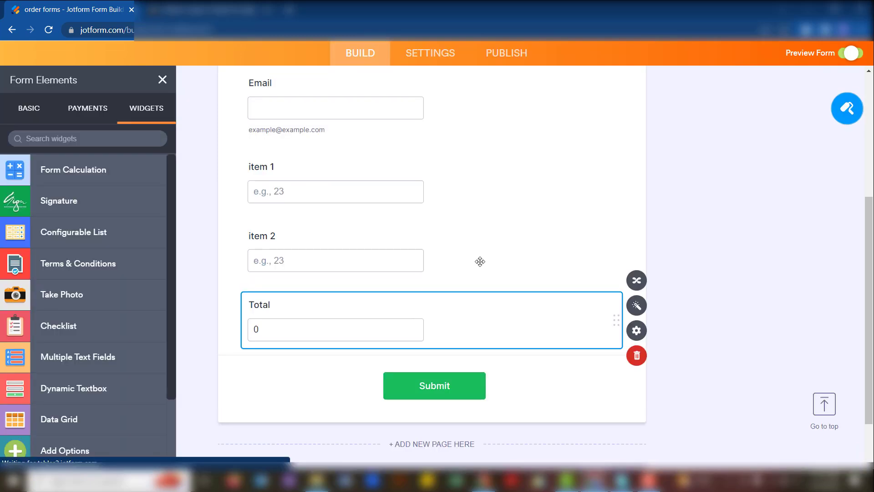
mouse_move(637, 305)
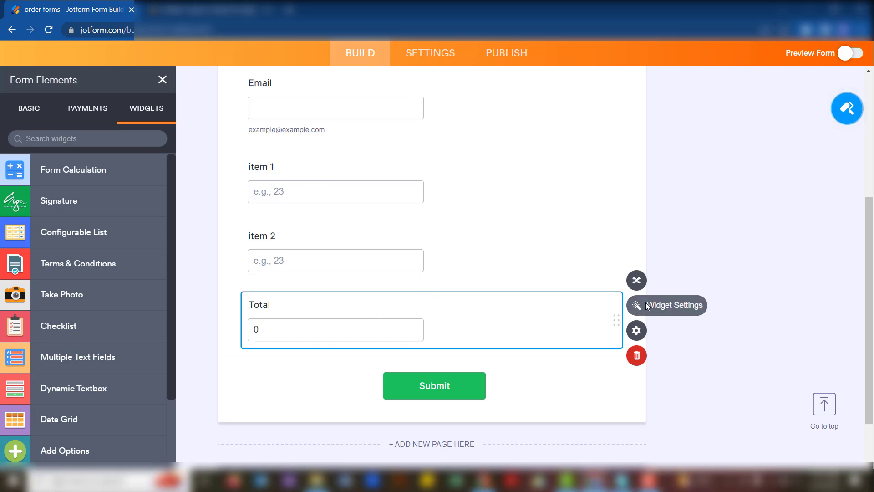
- Reopen the Total field's Form Calculation settings, now showing an empty formula
left_click(636, 305)
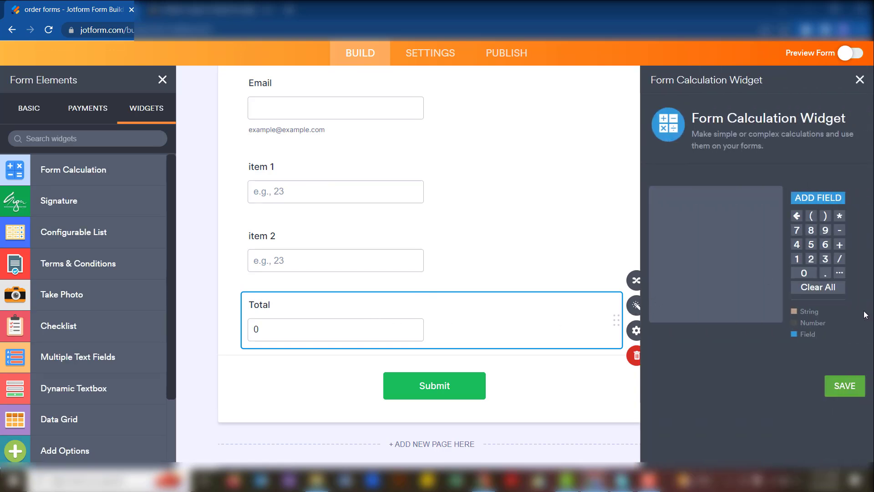